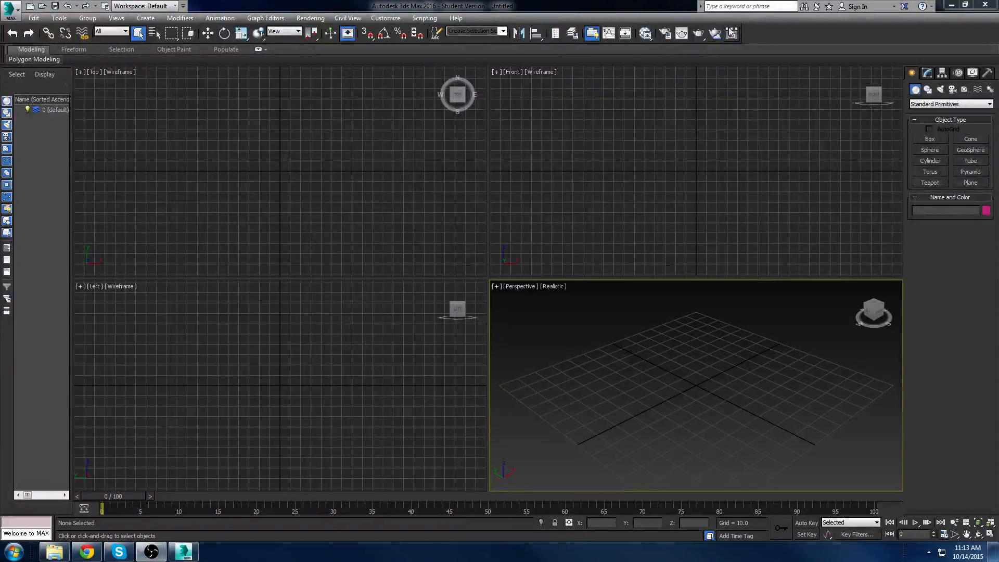
{"action": "mouse_move", "coordinate": [206, 33]}
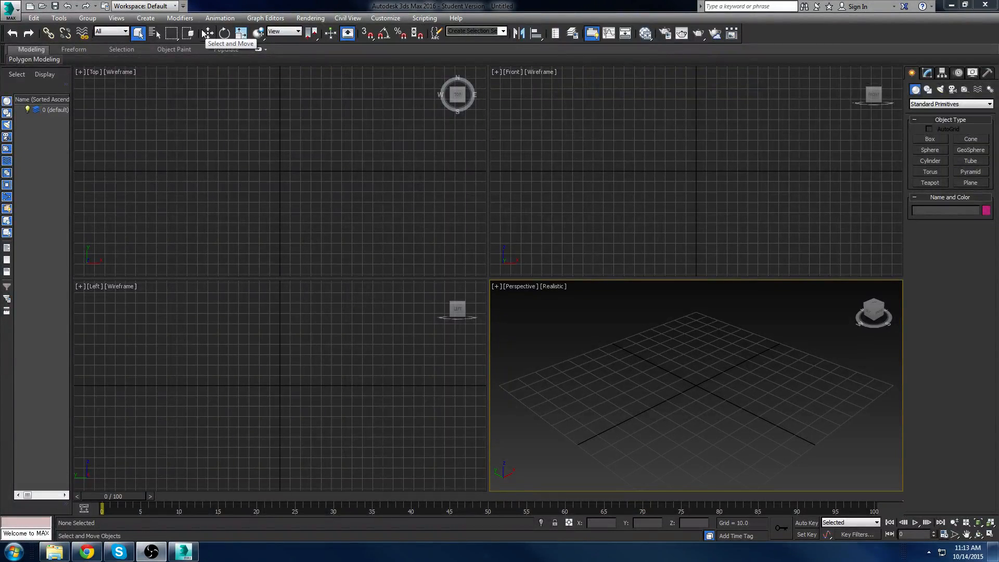
{"action": "mouse_move", "coordinate": [80, 116]}
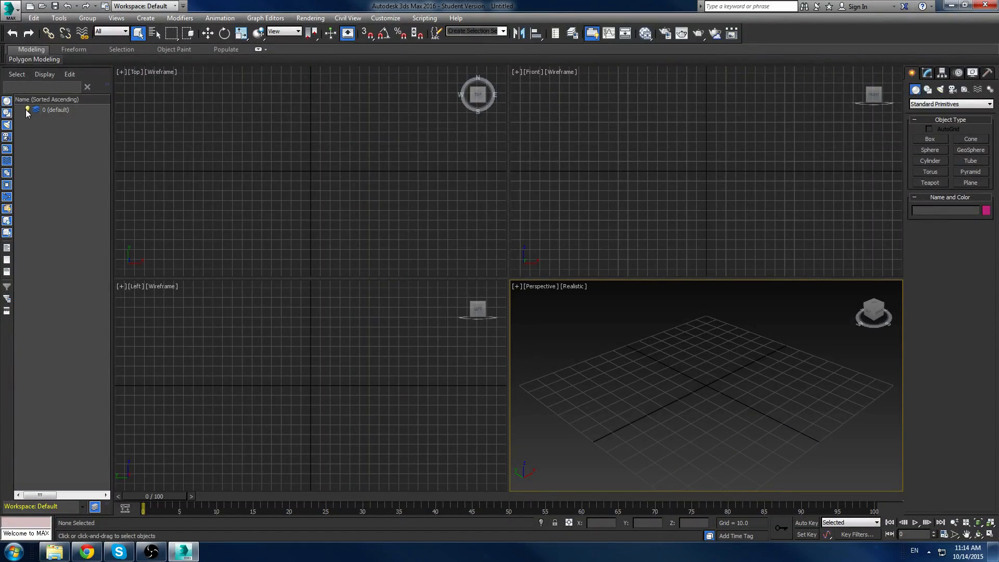
{"action": "mouse_move", "coordinate": [72, 333]}
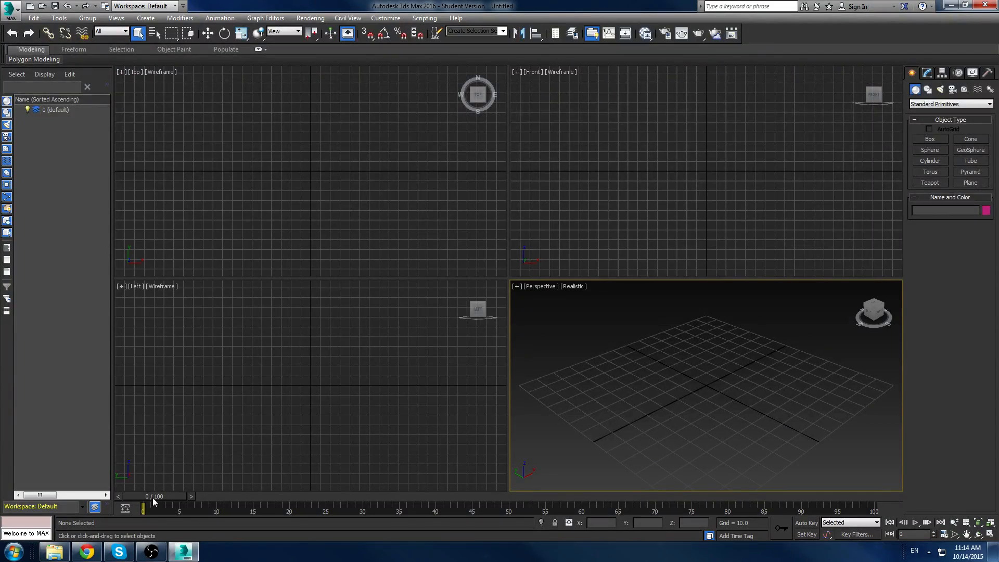
{"action": "mouse_move", "coordinate": [575, 520]}
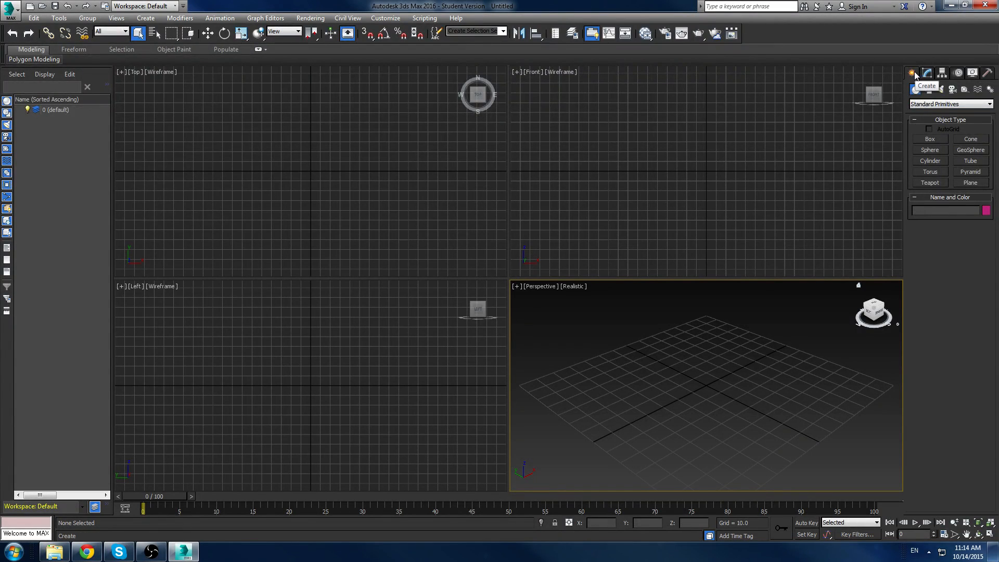
{"action": "left_click", "coordinate": [942, 72]}
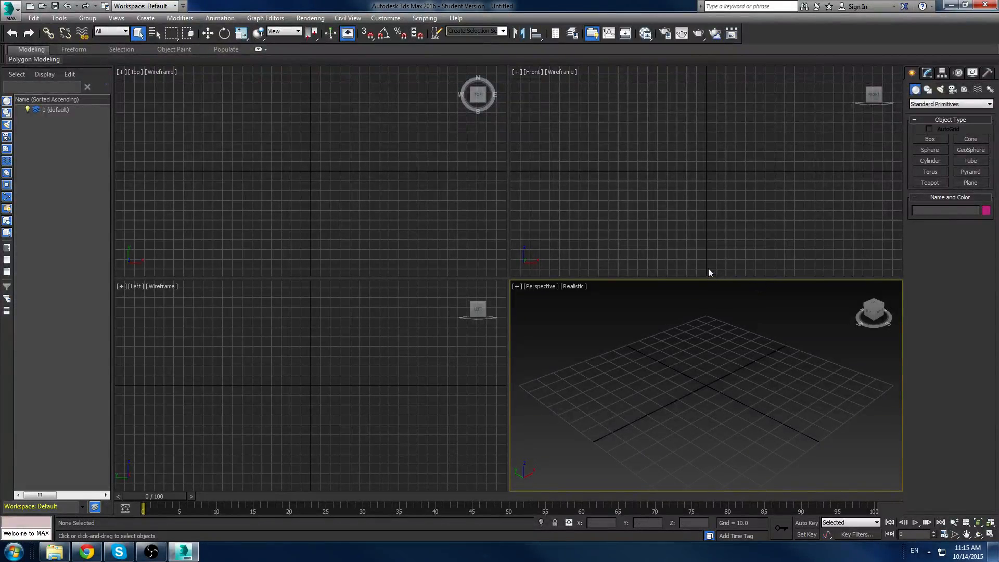
{"action": "mouse_move", "coordinate": [705, 259]}
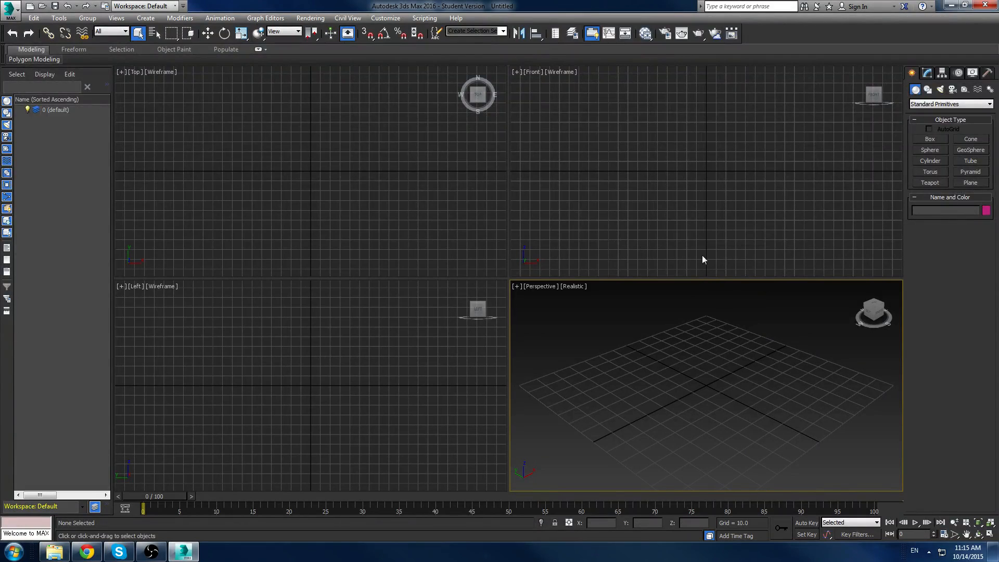
{"action": "mouse_move", "coordinate": [884, 126]}
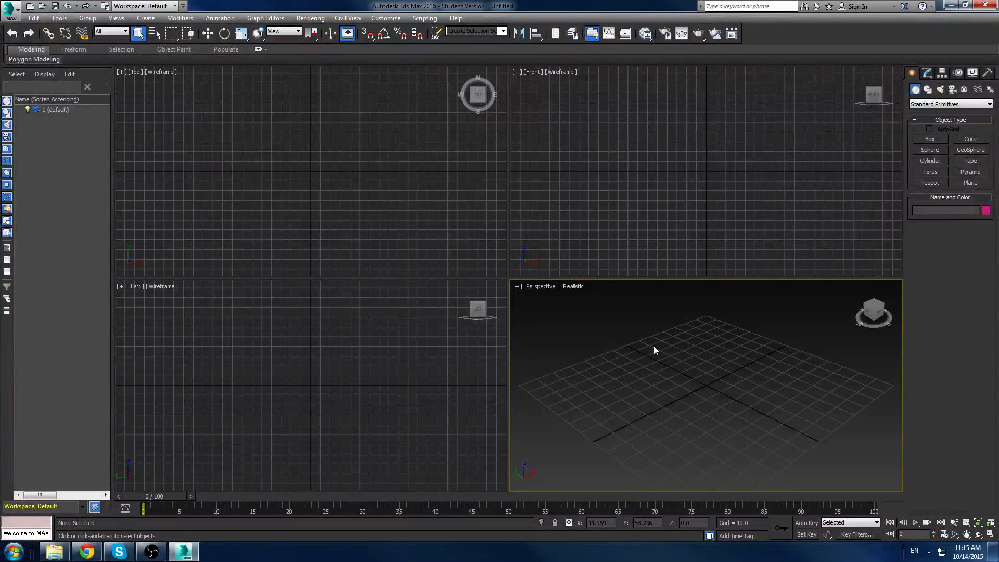
{"action": "mouse_move", "coordinate": [671, 354]}
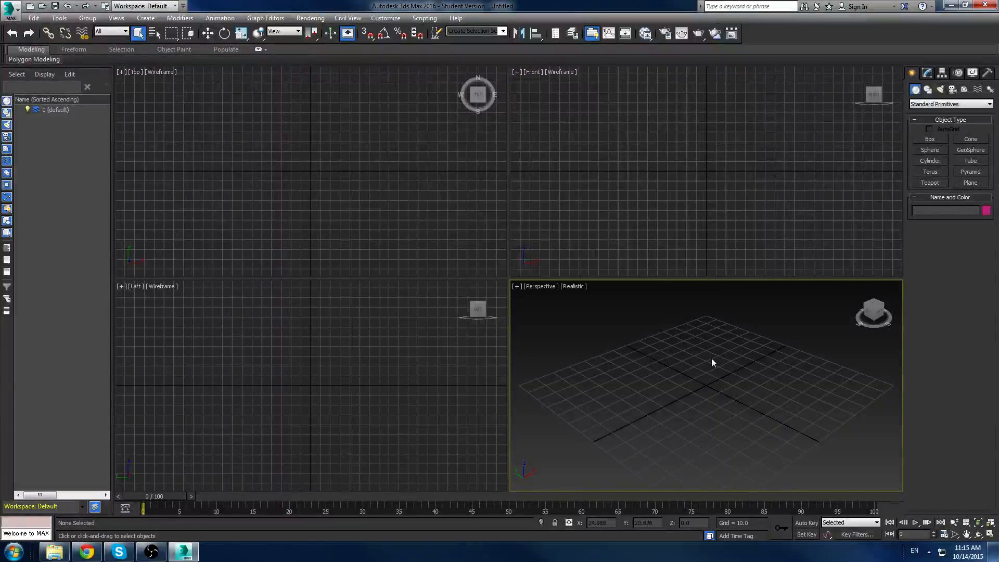
{"action": "mouse_move", "coordinate": [716, 372]}
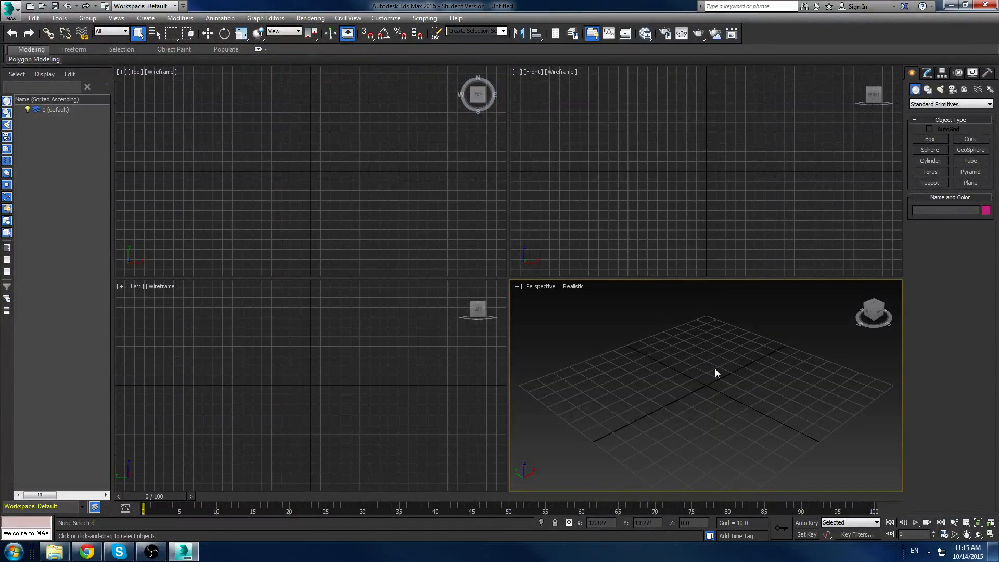
Step: Orbit the Perspective viewport so the ground grid is viewed from a new angle
{"action": "left_click_drag", "start_coordinate": [716, 373], "coordinate": [648, 387]}
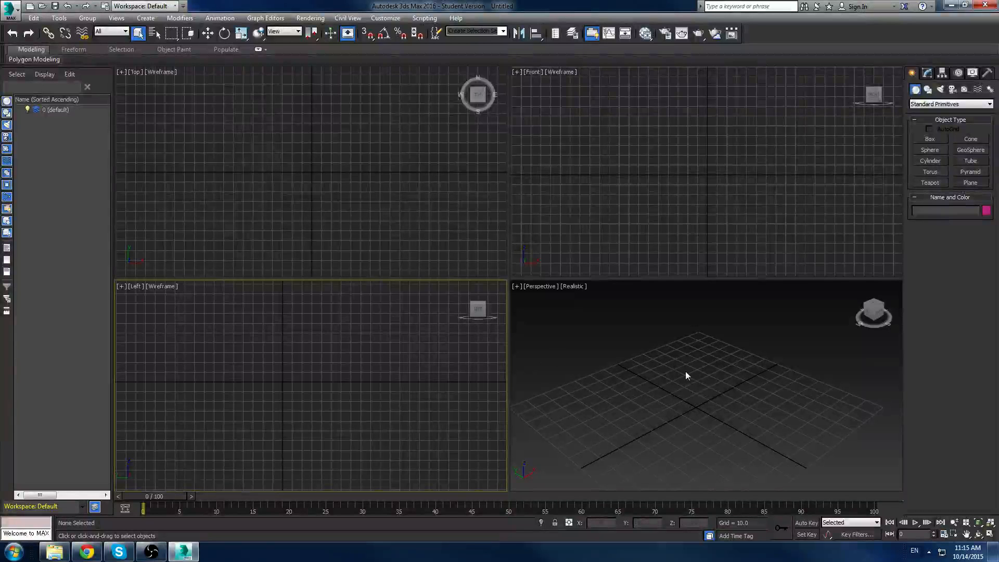
{"action": "mouse_move", "coordinate": [690, 397]}
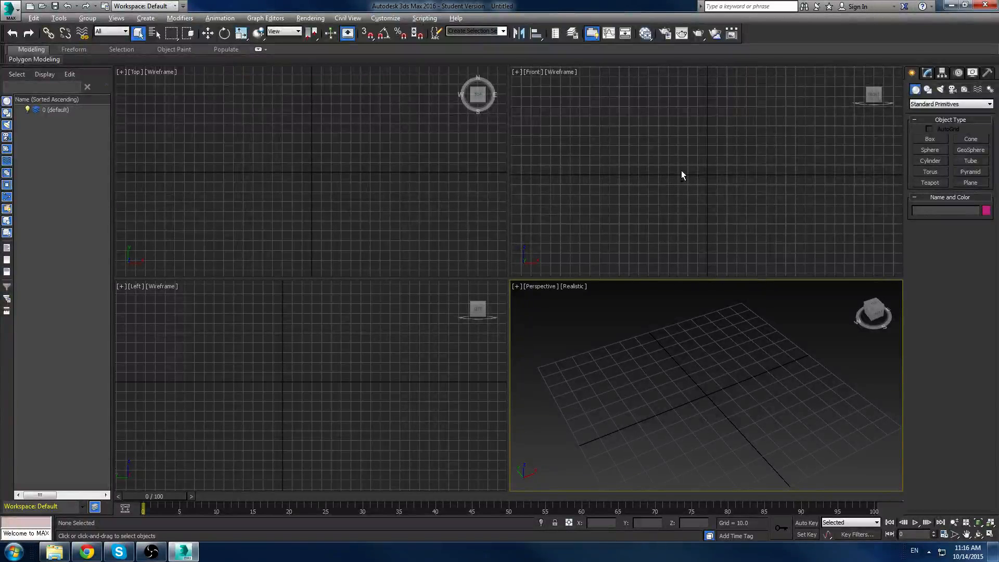
Step: Activate the Front viewport, orbit it into an angled Orthographic view, and show its point-of-view label menu
{"action": "left_click", "coordinate": [697, 176]}
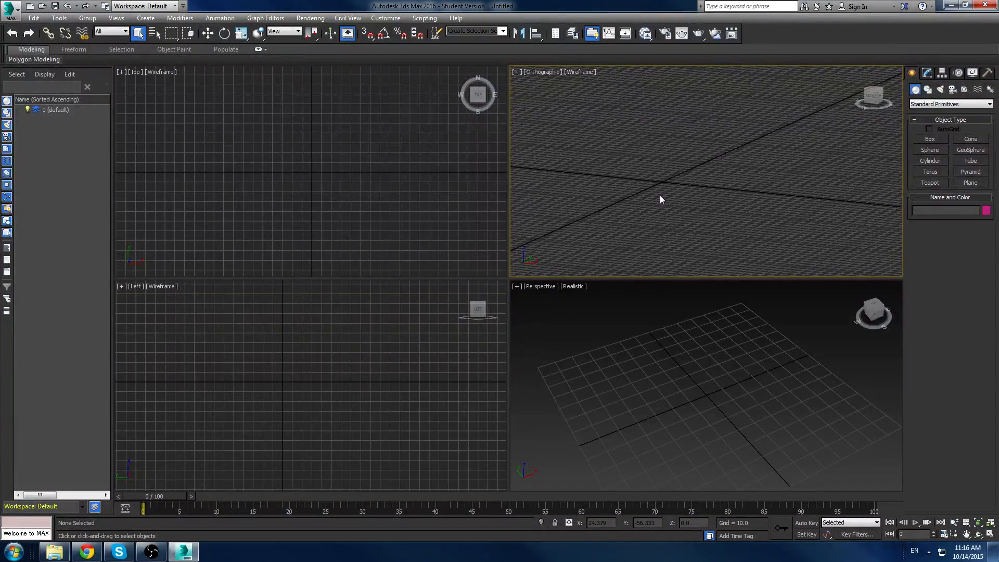
{"action": "mouse_move", "coordinate": [688, 192]}
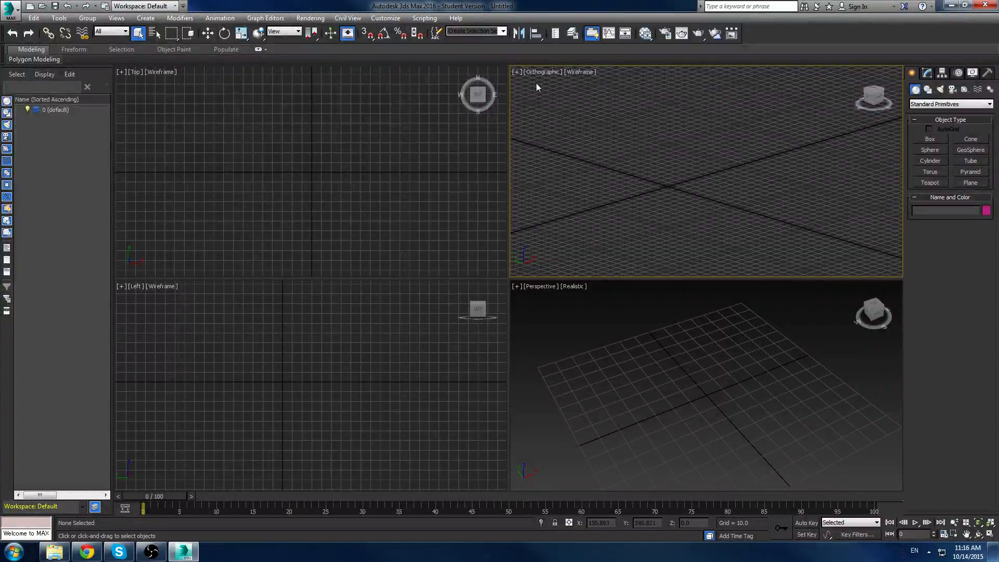
{"action": "left_click", "coordinate": [544, 78]}
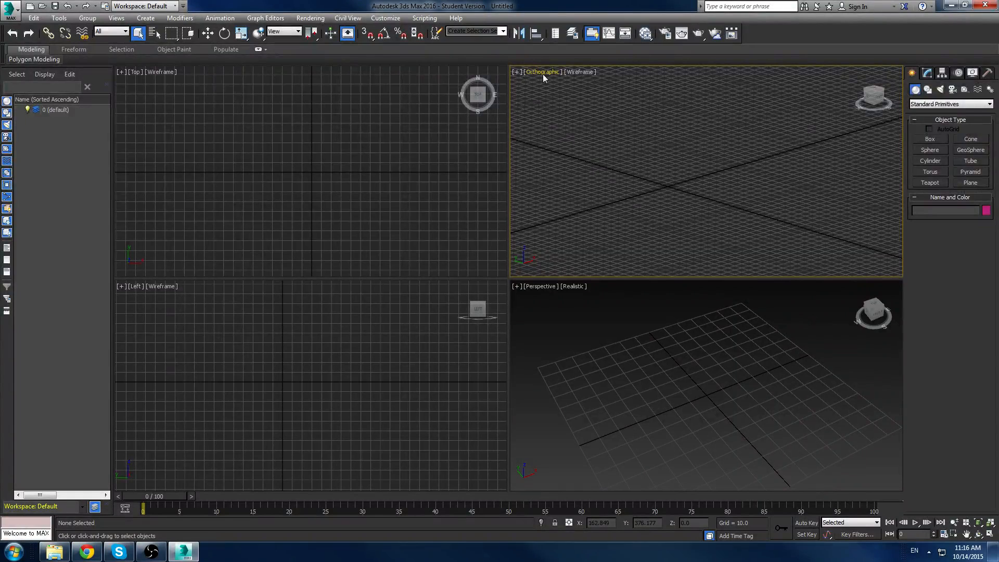
{"action": "mouse_move", "coordinate": [544, 76]}
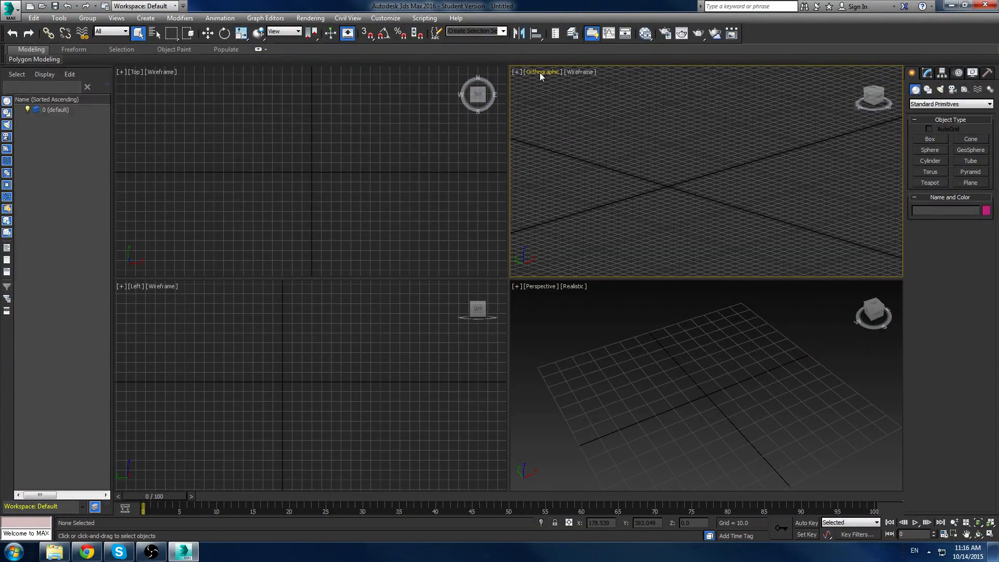
{"action": "left_click", "coordinate": [542, 72]}
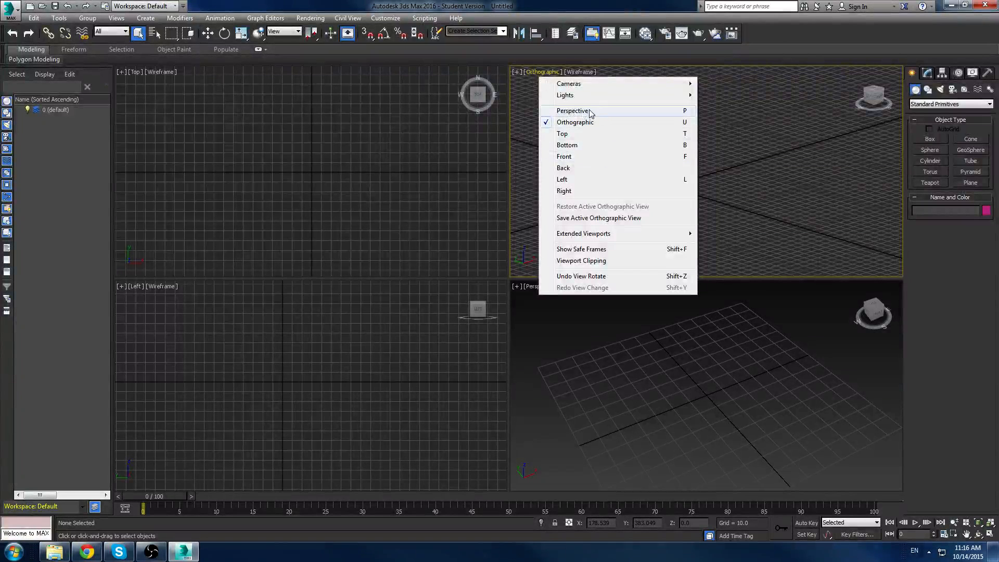
{"action": "mouse_move", "coordinate": [682, 111]}
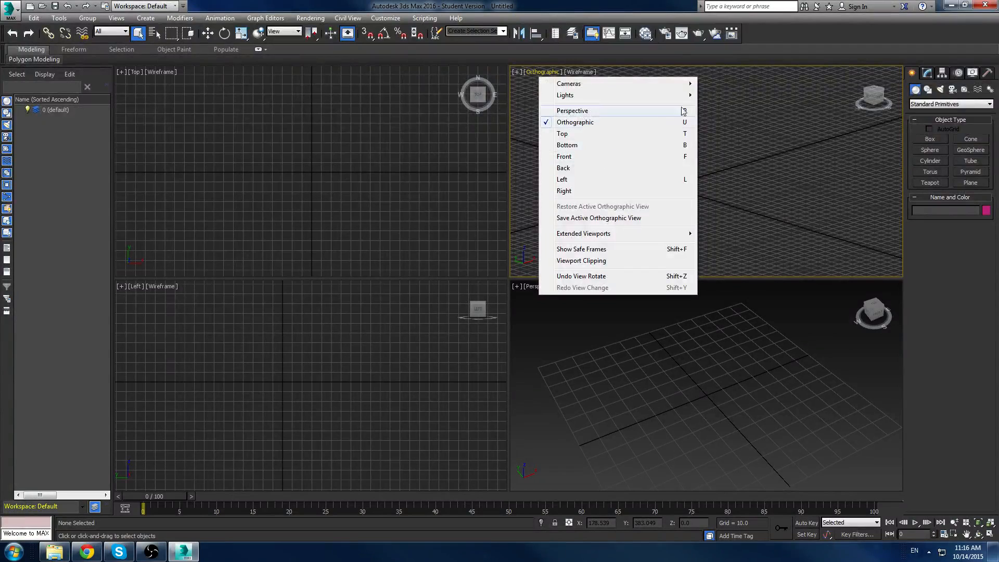
{"action": "mouse_move", "coordinate": [586, 112]}
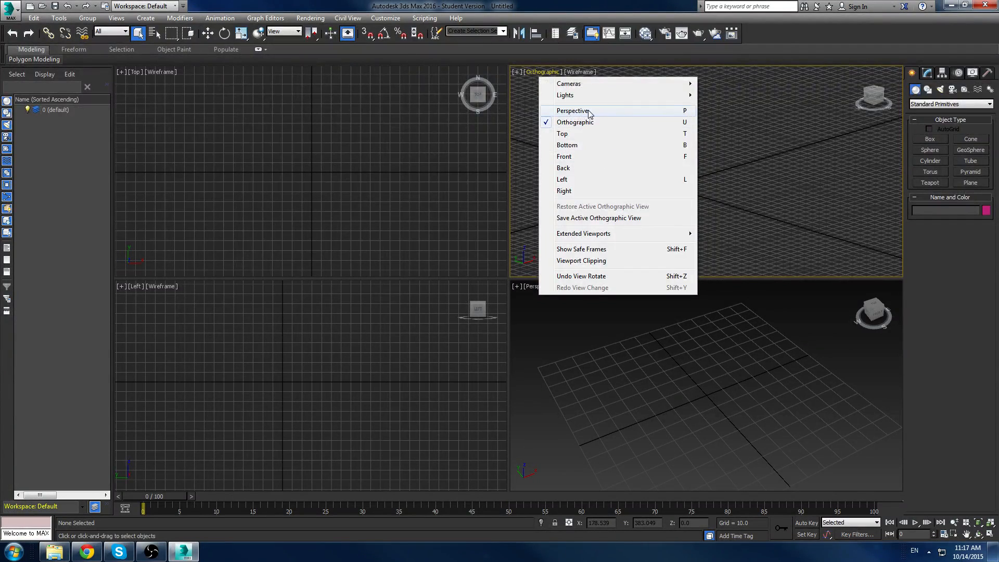
Step: Switch the upper-right viewport to Perspective, then back to a straight Front view via the label menu
{"action": "left_click", "coordinate": [573, 110]}
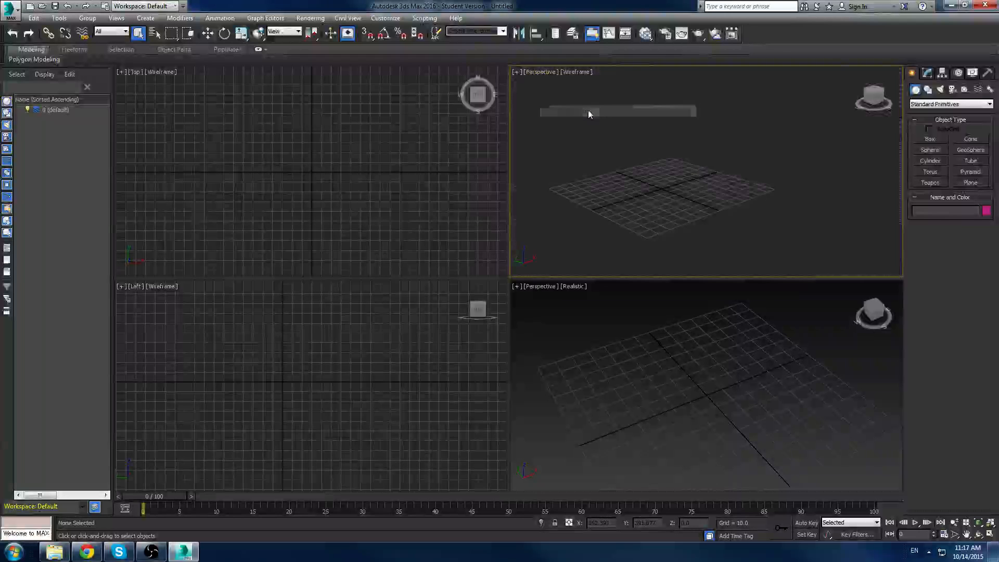
{"action": "right_click", "coordinate": [551, 72]}
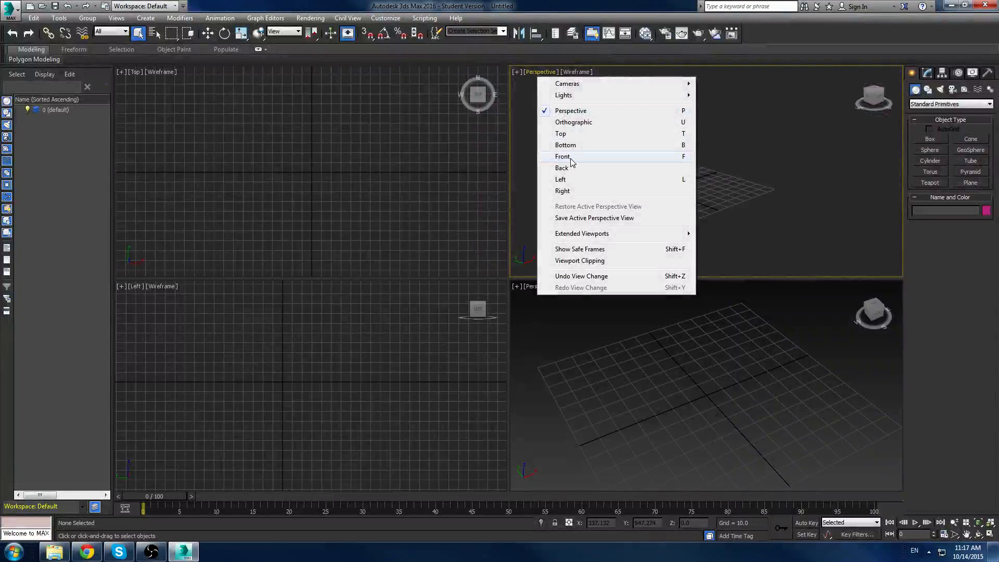
{"action": "left_click", "coordinate": [562, 156]}
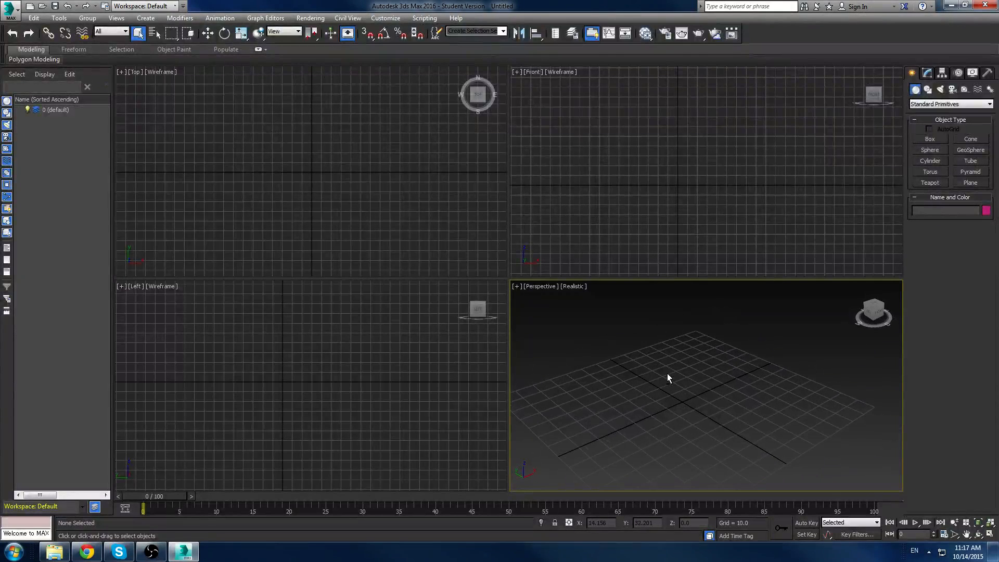
{"action": "mouse_move", "coordinate": [671, 381]}
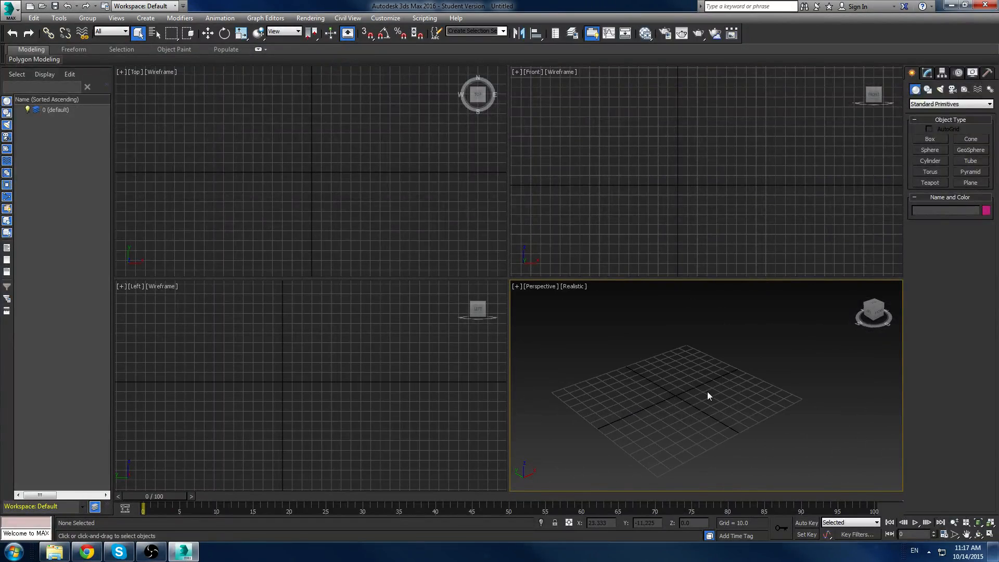
{"action": "mouse_move", "coordinate": [570, 400]}
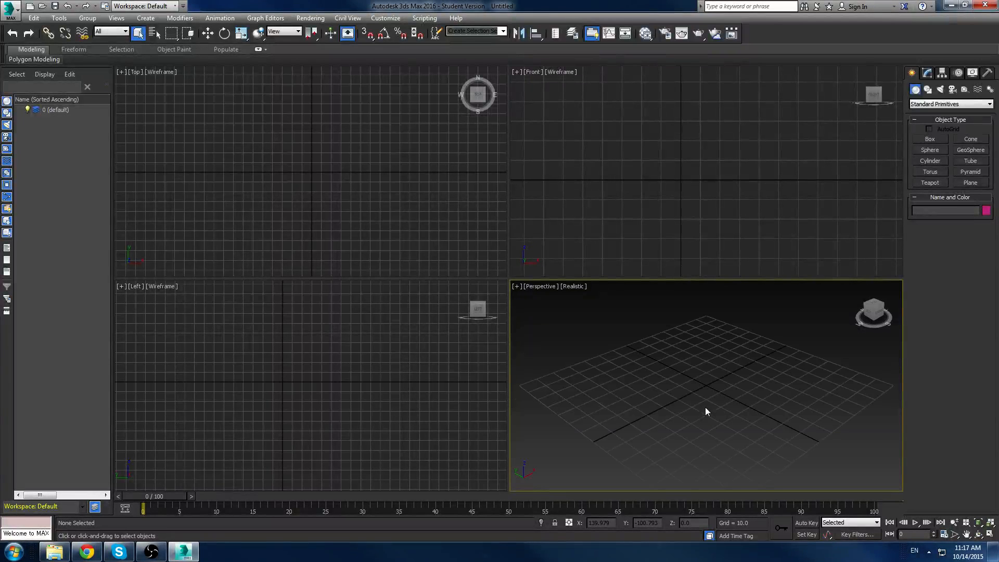
{"action": "left_click_drag", "start_coordinate": [706, 411], "coordinate": [726, 385]}
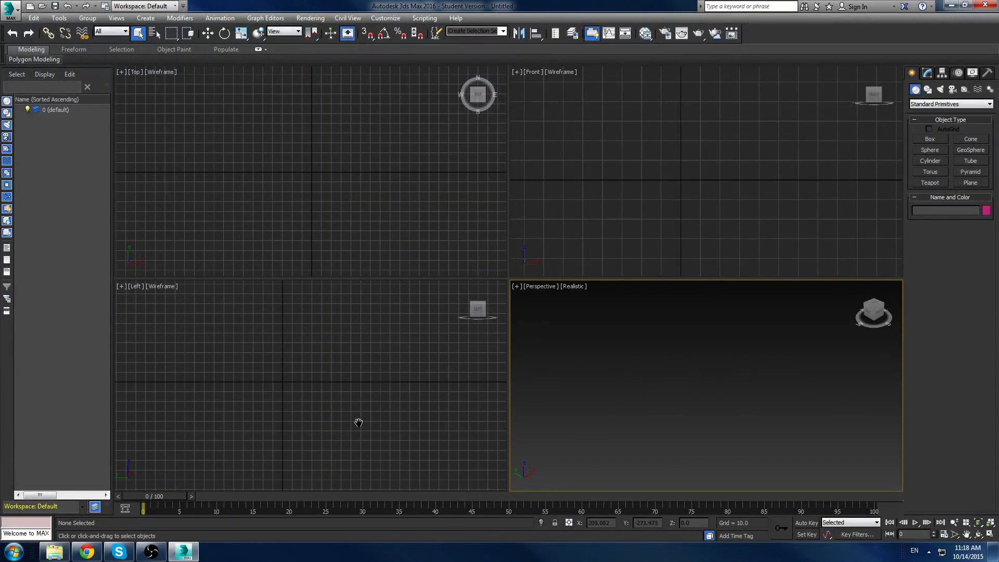
{"action": "mouse_move", "coordinate": [760, 365]}
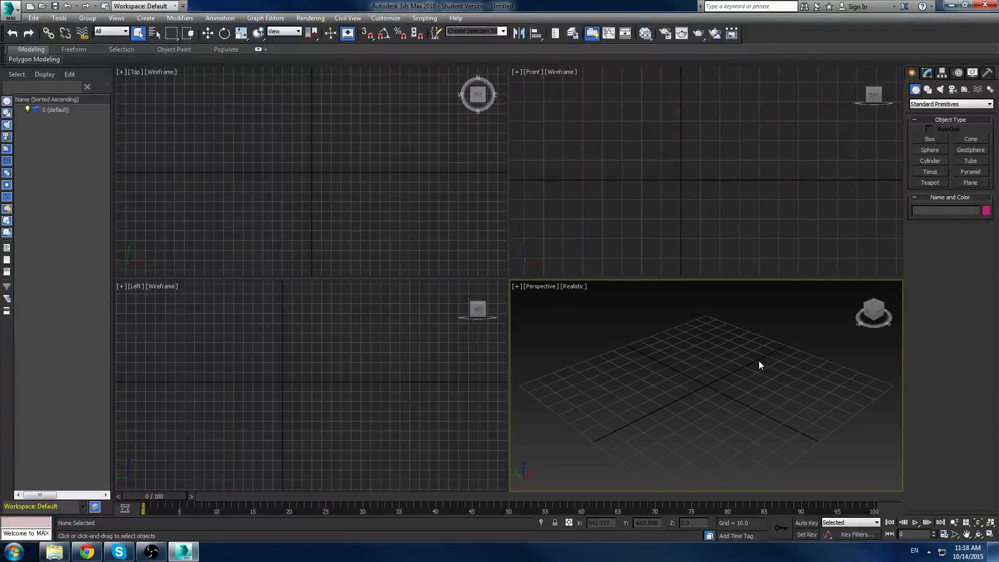
{"action": "mouse_move", "coordinate": [748, 365]}
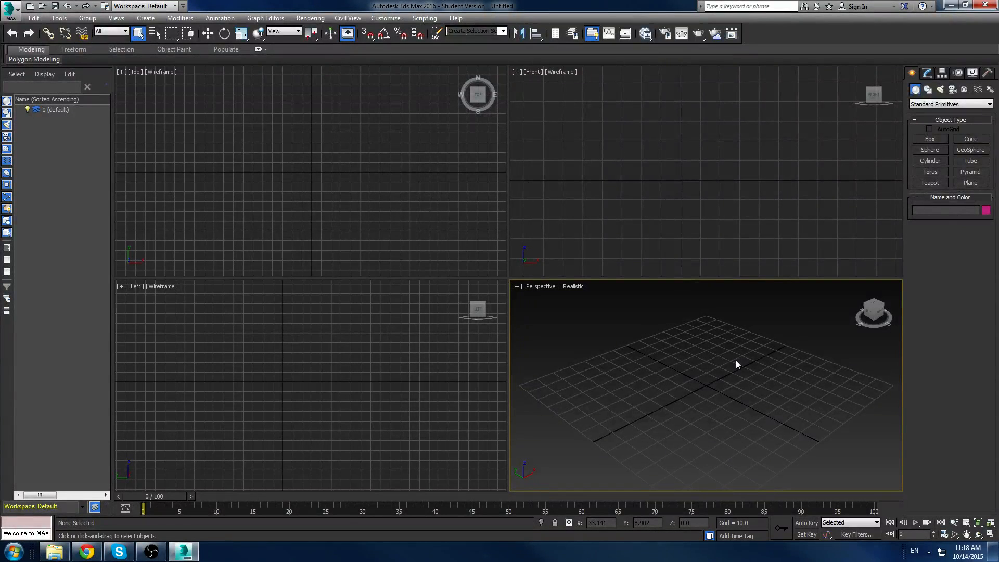
{"action": "mouse_move", "coordinate": [755, 384]}
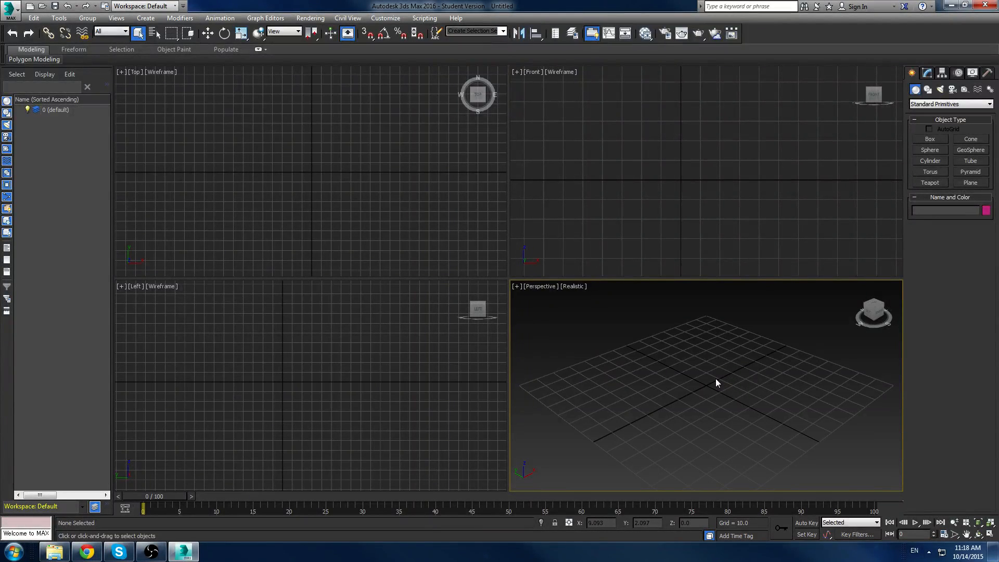
{"action": "mouse_move", "coordinate": [706, 377]}
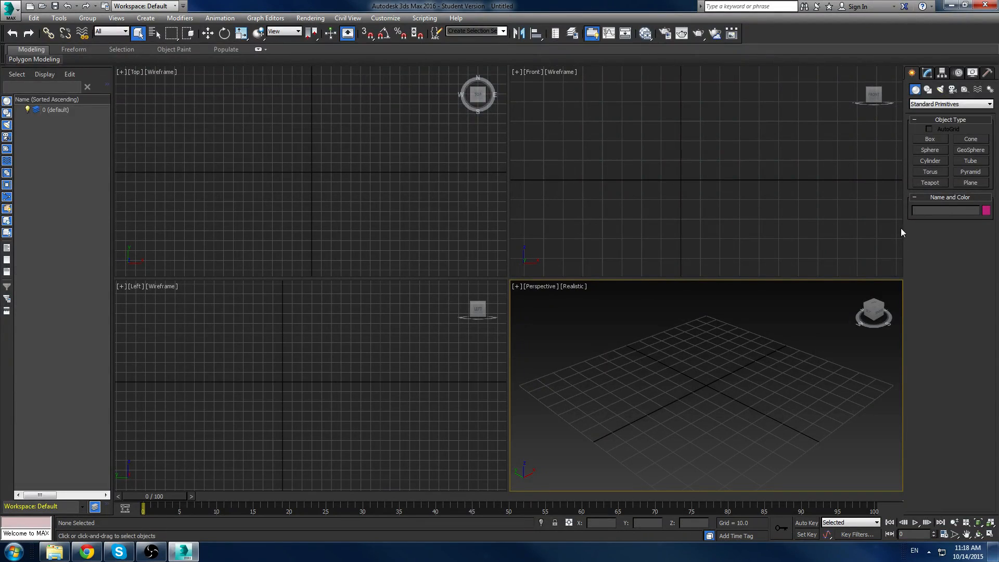
{"action": "mouse_move", "coordinate": [909, 194]}
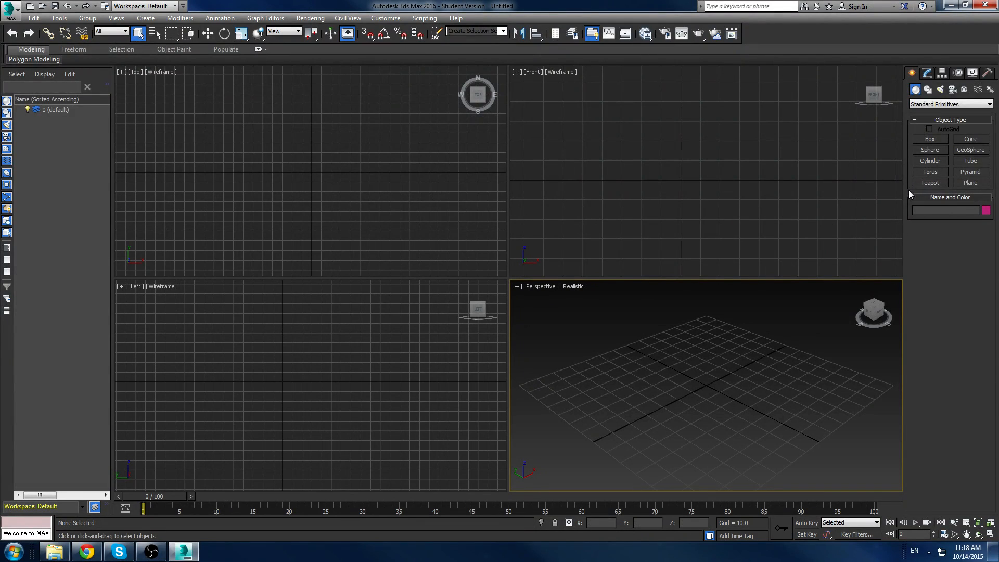